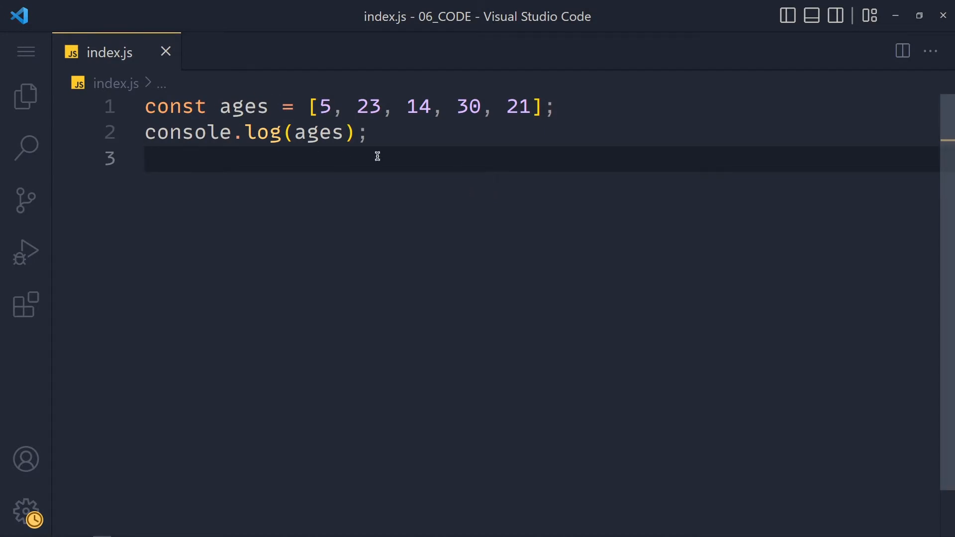
{"action": "mouse_move", "coordinate": [483, 147]}
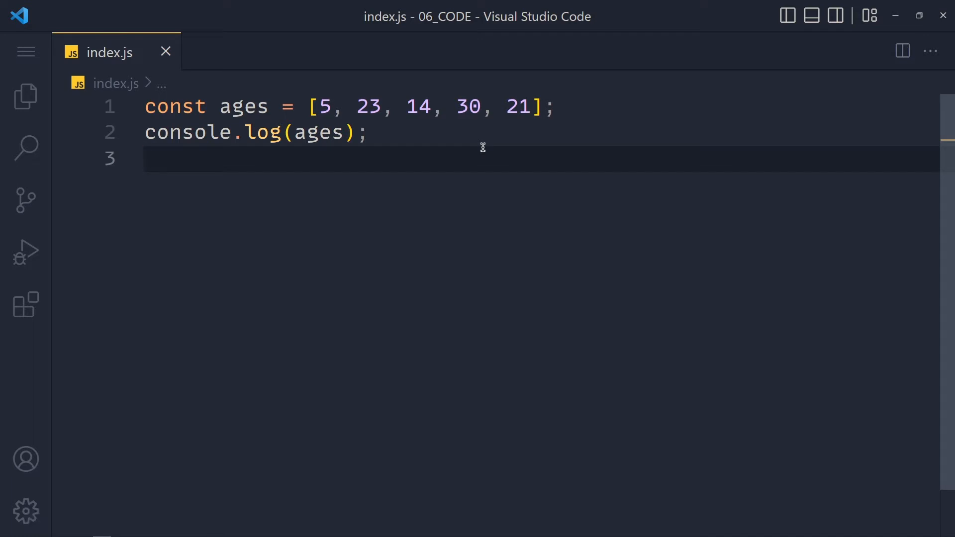
Write ages.filter((age) => { }) on line 4 with an empty callback body.
{"action": "type", "text": "ag"}
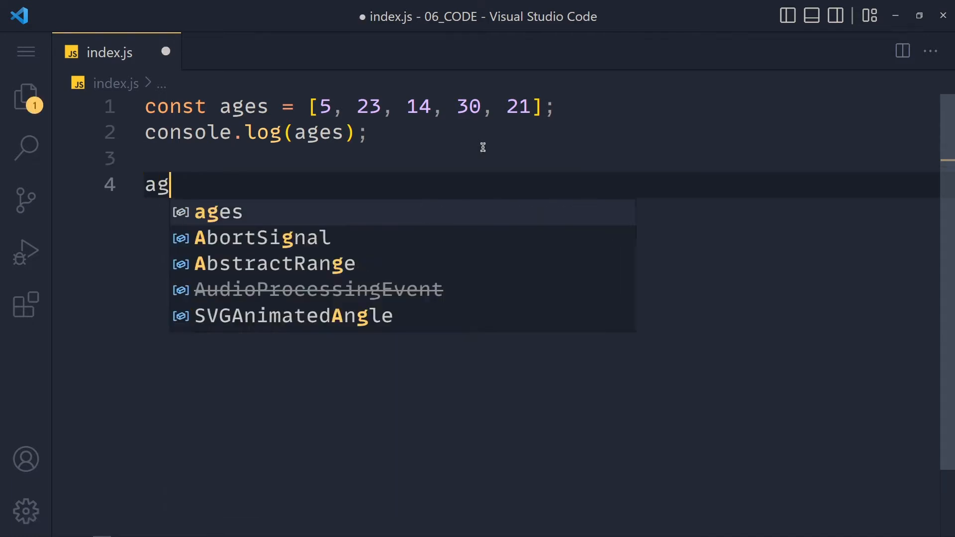
{"action": "type", "text": "es.filter"}
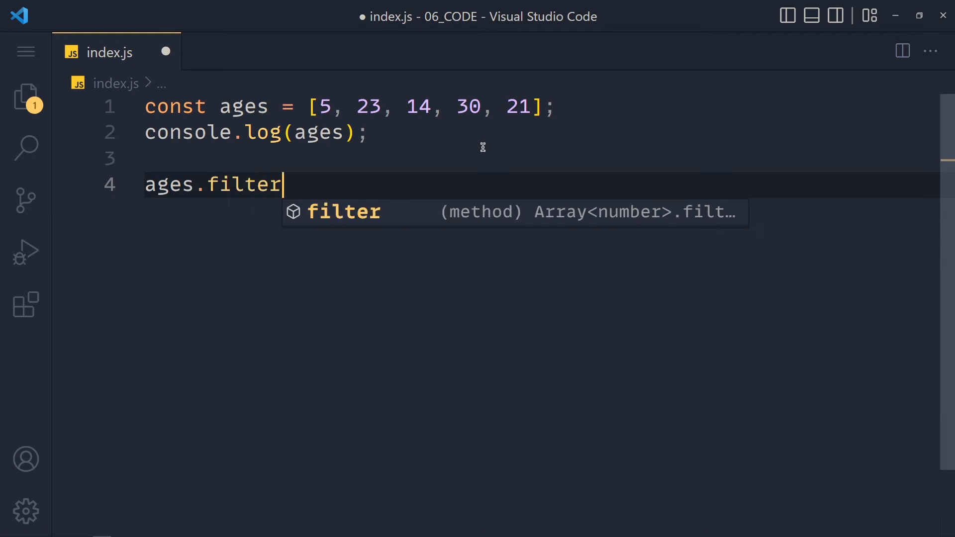
{"action": "type", "text": "()"}
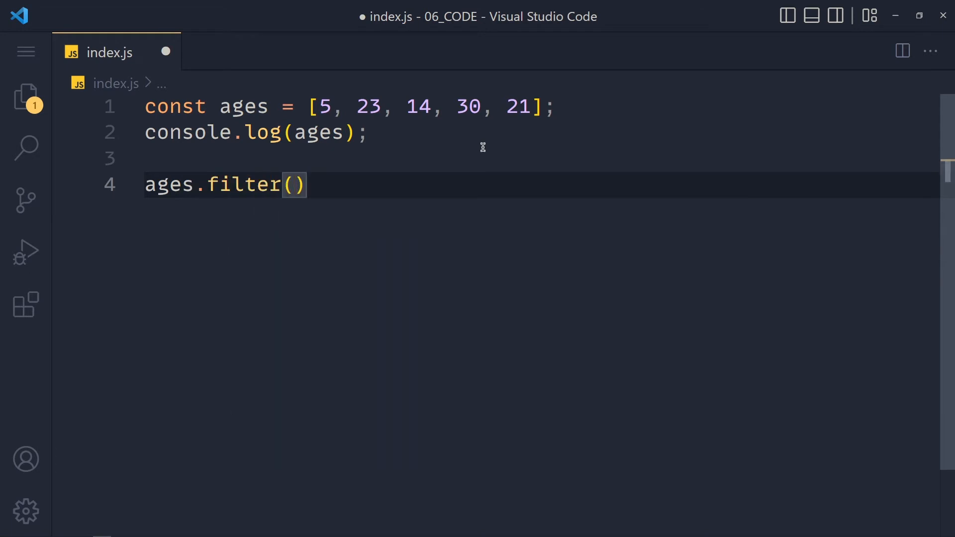
{"action": "type", "text": "func"}
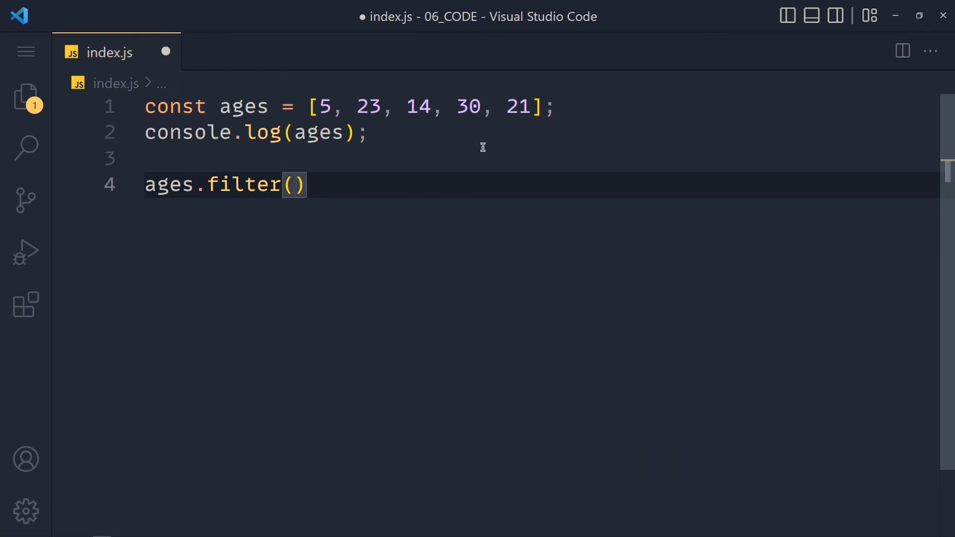
{"action": "type", "text": "() => {"}
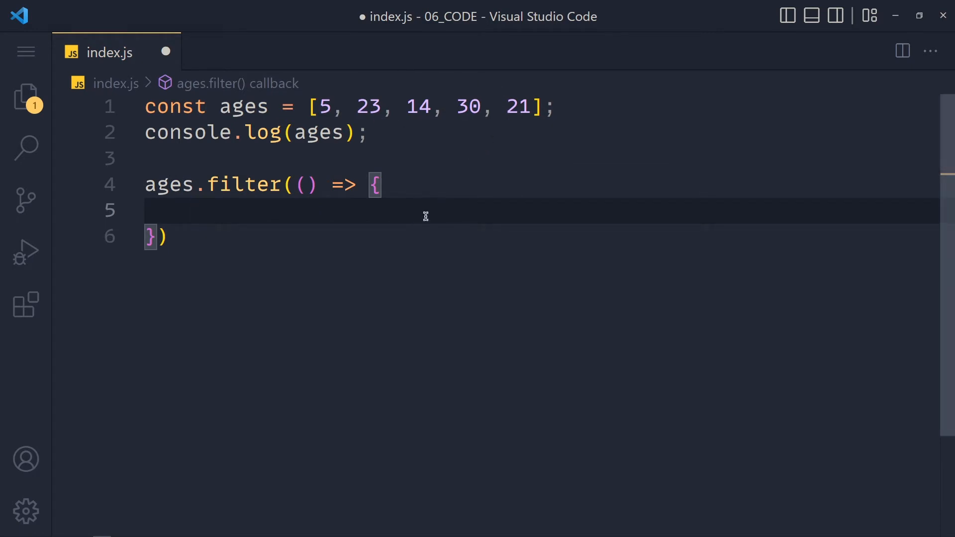
{"action": "type", "text": "age"}
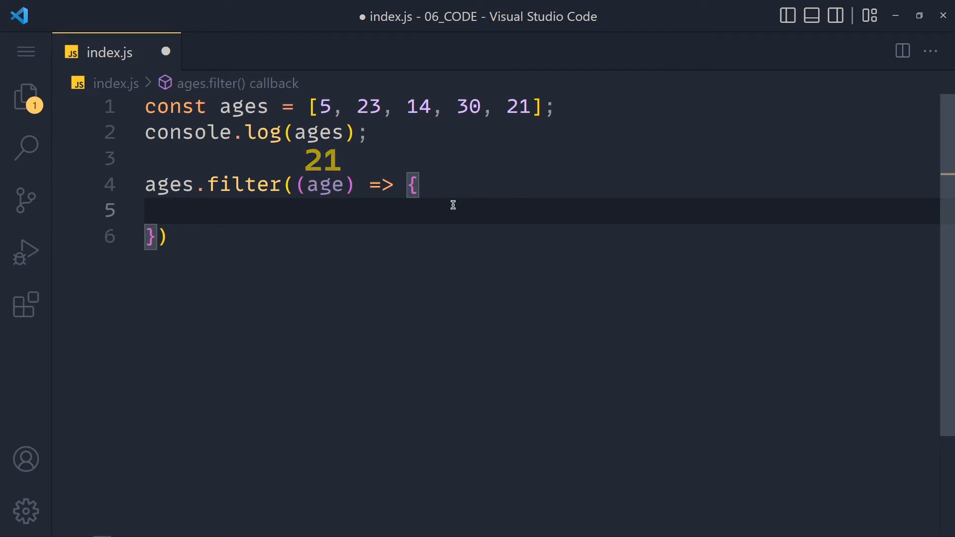
Make the callback body return age > 18;.
{"action": "type", "text": "r"}
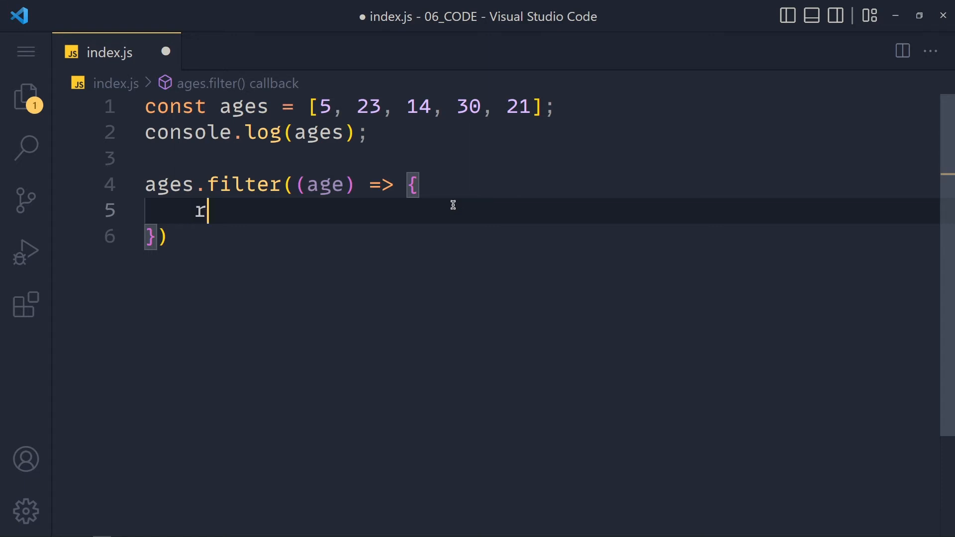
{"action": "type", "text": "eturn"}
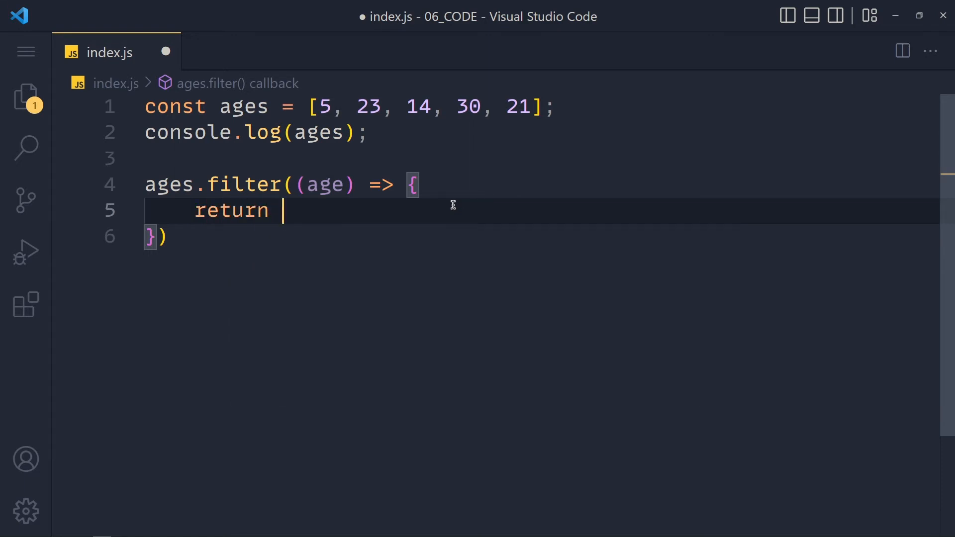
{"action": "type", "text": "age >"}
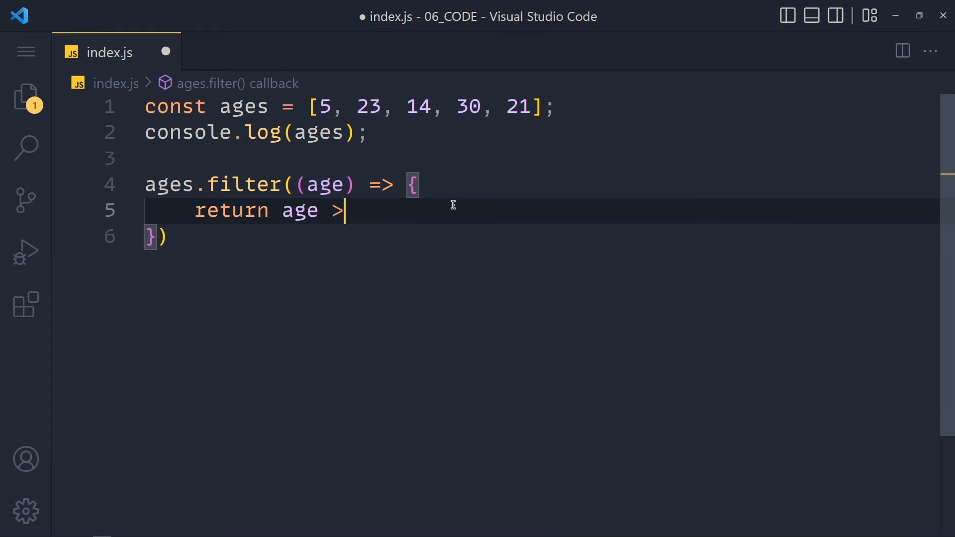
{"action": "type", "text": "18;"}
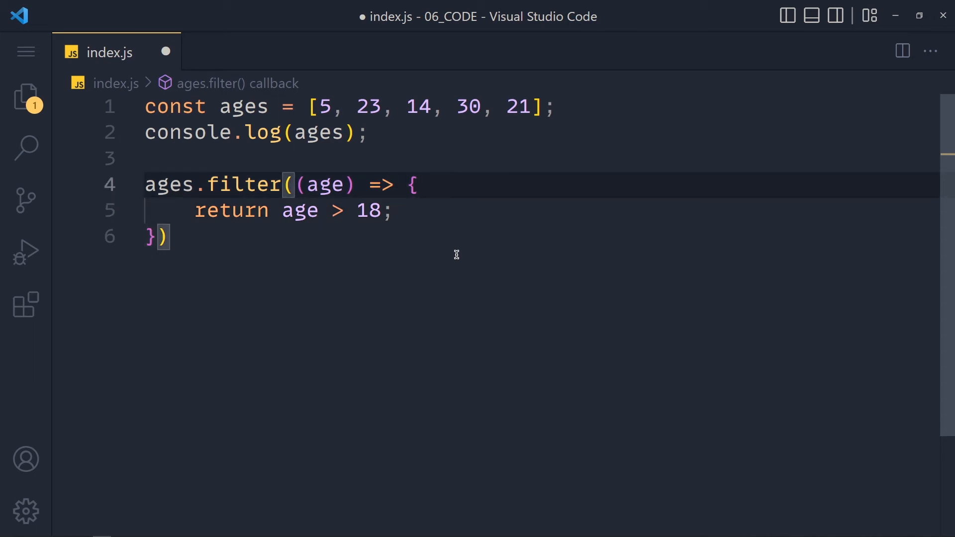
Assign the filter result to const adults and add console.log(adults); then save.
{"action": "type", "text": "const adults ="}
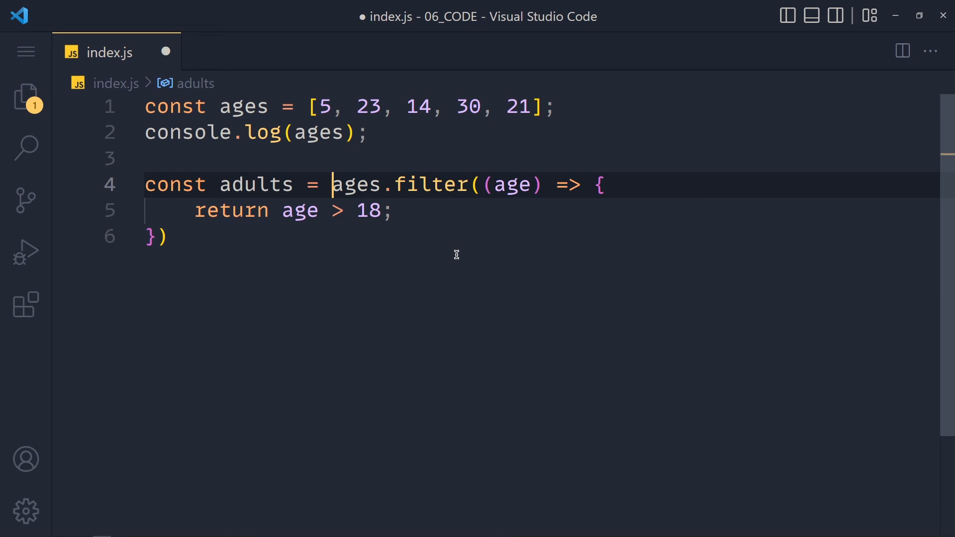
{"action": "type", "text": "log(adults);"}
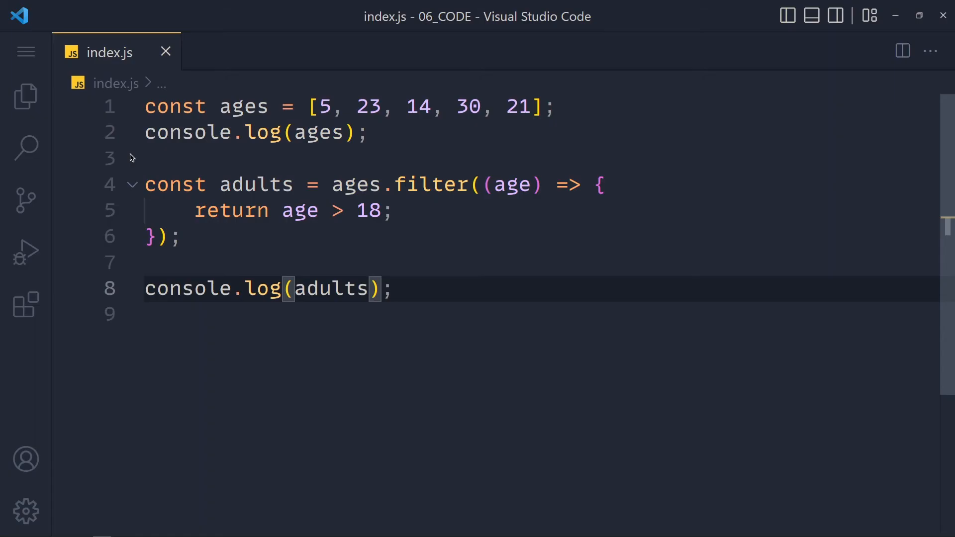
Rewrite line 4 as const adults = ages.filter((age) => age > 18);.
{"action": "double_click", "coordinate": [231, 210]}
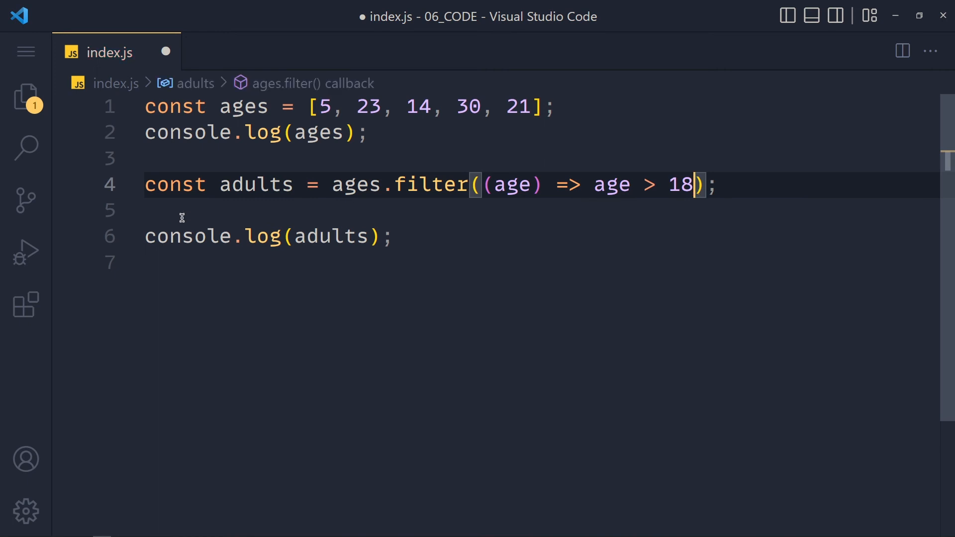
{"action": "mouse_move", "coordinate": [643, 221]}
{"action": "type", "text": "!"}
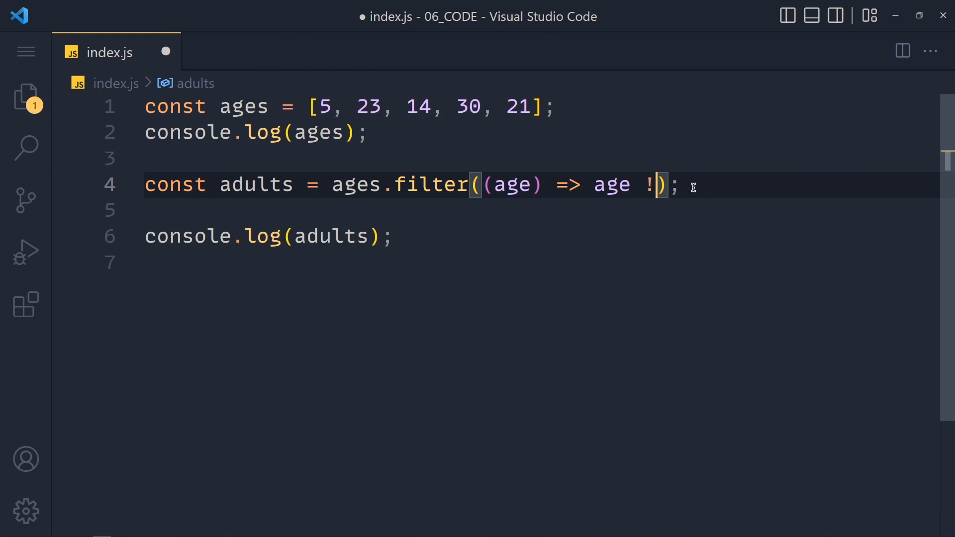
Change the filter condition from age > 18 to age !== 30.
{"action": "type", "text": "== 30"}
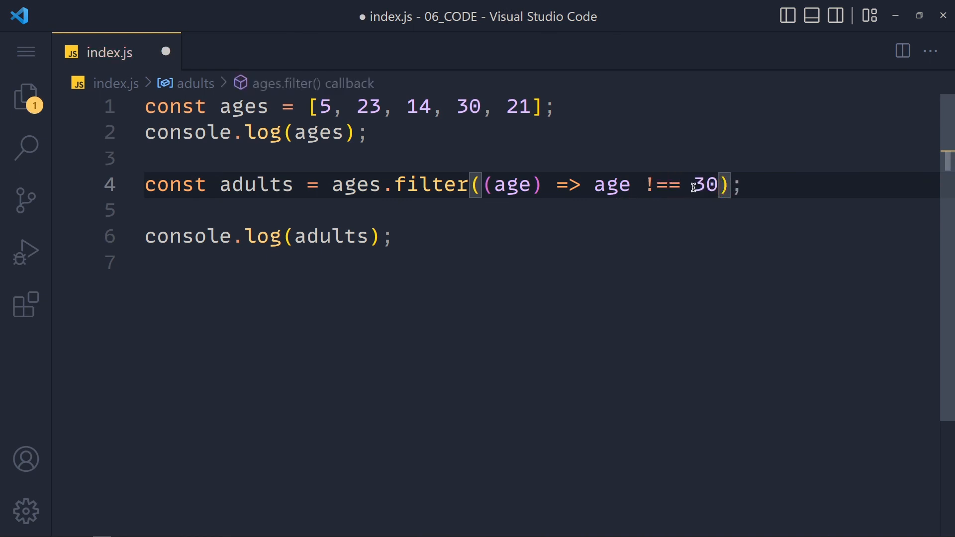